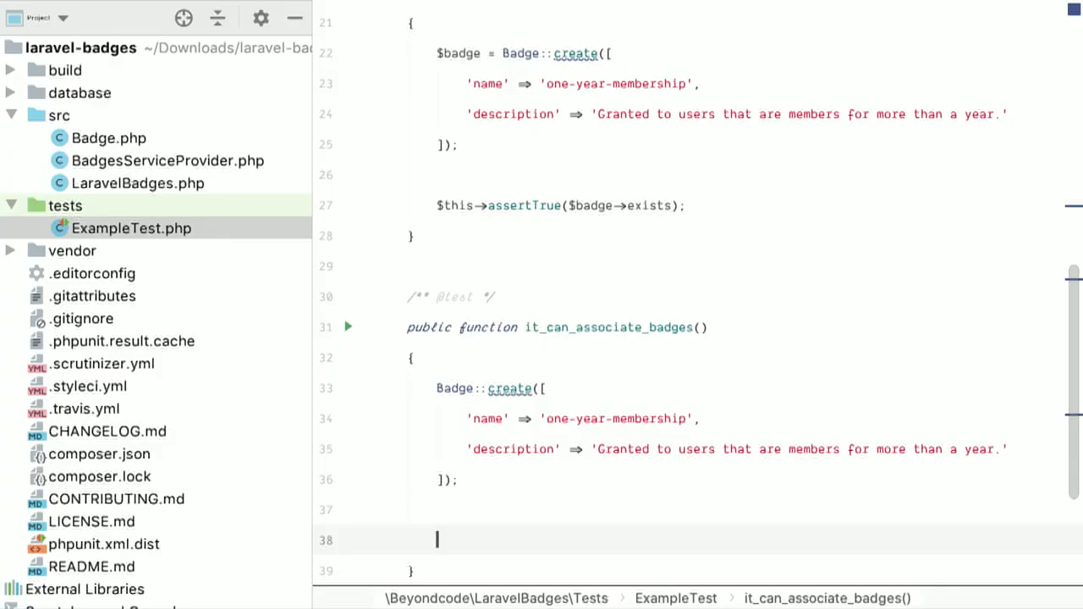
- Grant the 'one-year-membership' badge to TestUser when created_at is older than now()->subYear()
{"action": "type", "text": "BadgeProvider"}
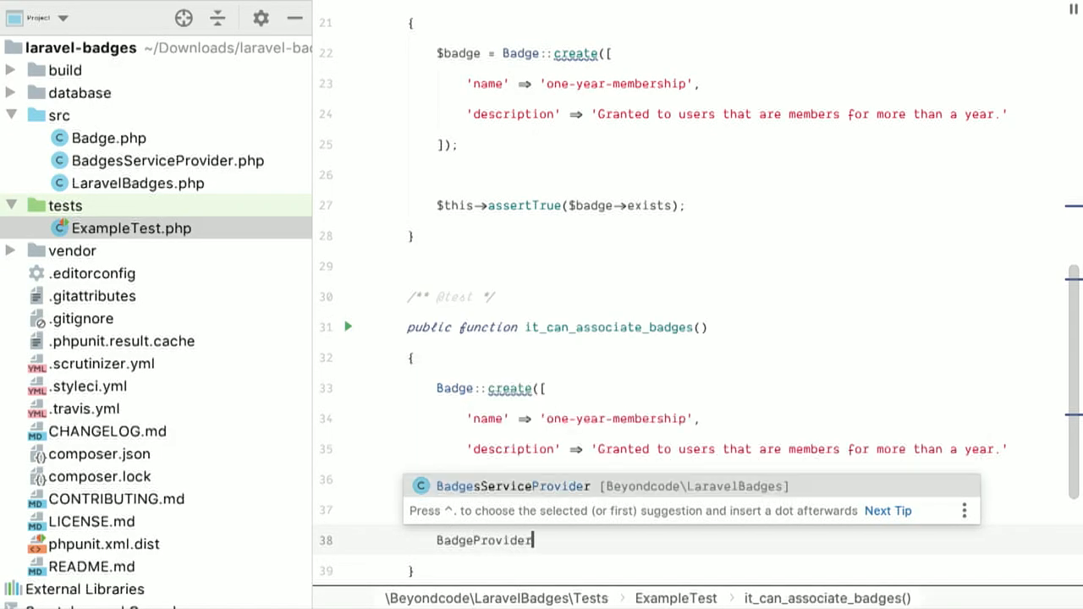
{"action": "type", "text": "::grant('one-year-membership"}
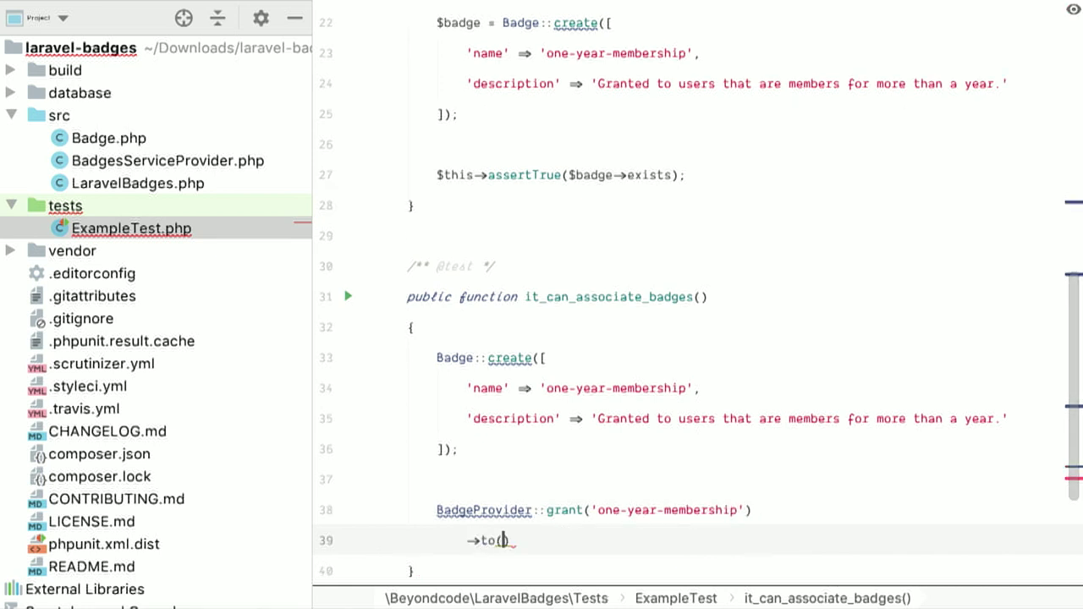
{"action": "type", "text": "TestUser::class"}
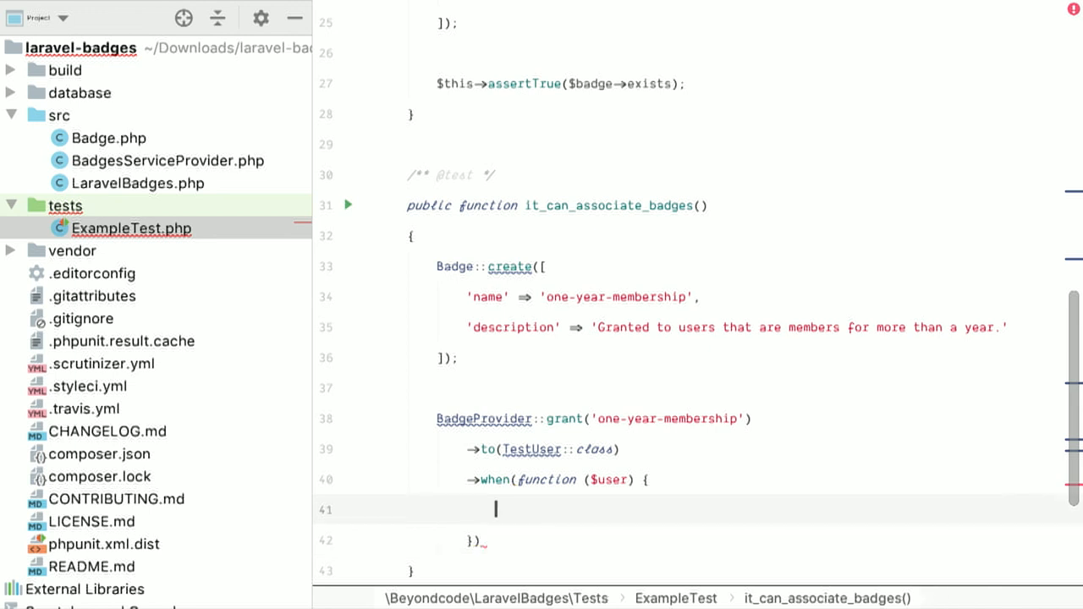
{"action": "type", "text": "return $user->created"}
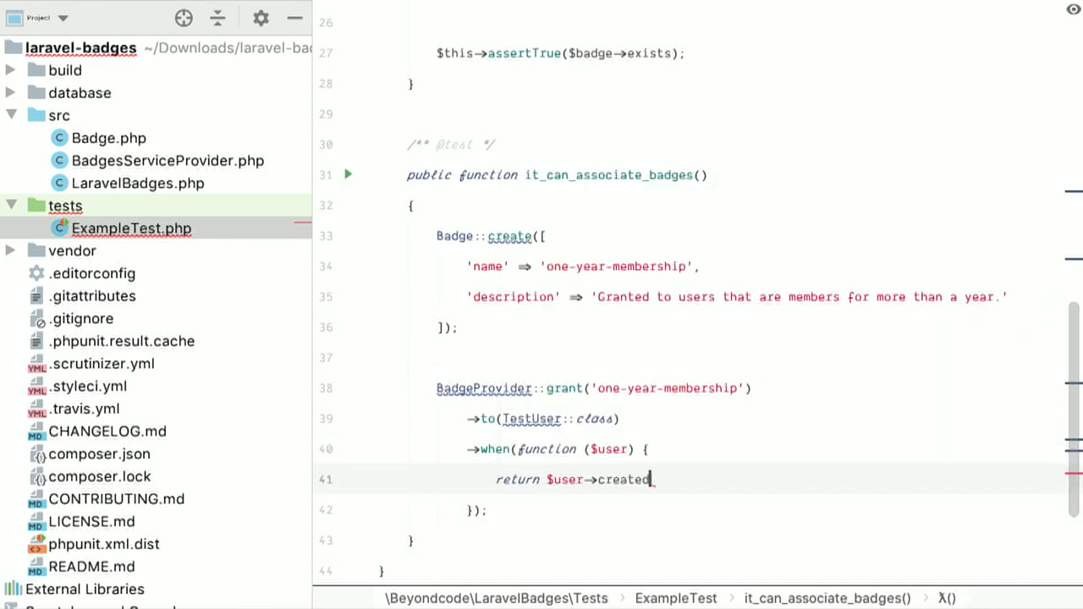
{"action": "type", "text": "_at->lt(now()->subYear());"}
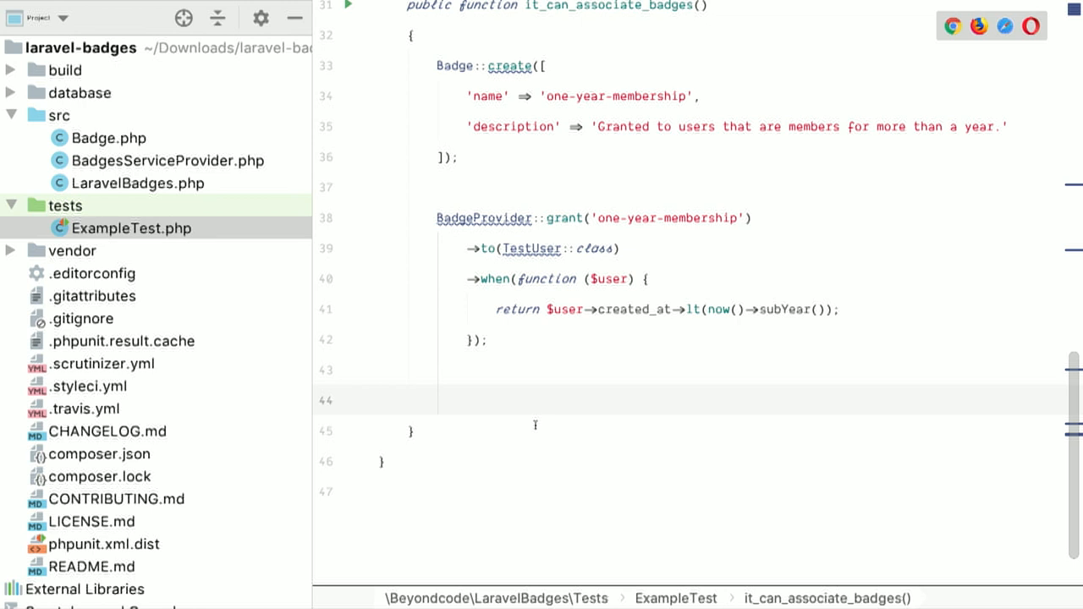
- Add $user = TestUser::create([...]) with name, email, password and created_at now()->subMonths(12)
{"action": "type", "text": "$user = TestUser::c"}
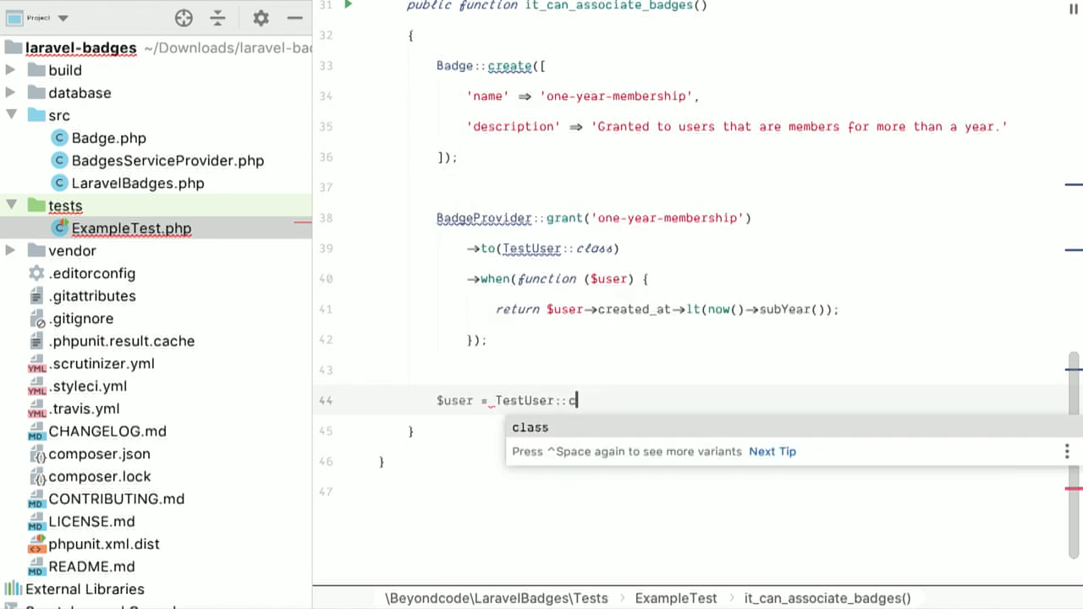
{"action": "type", "text": "reate([]);"}
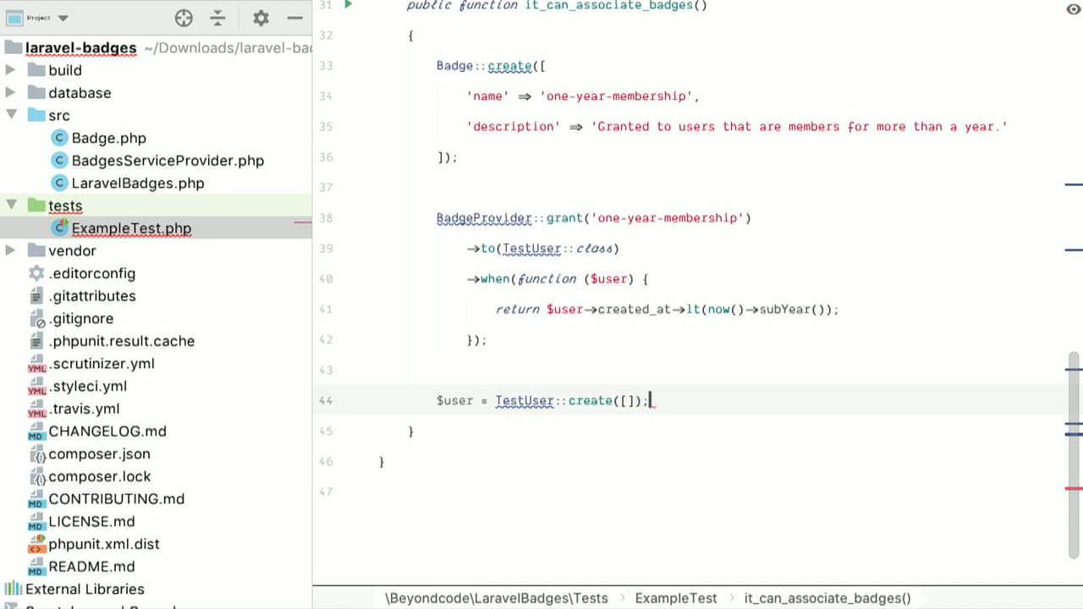
{"action": "key", "text": "Enter"}
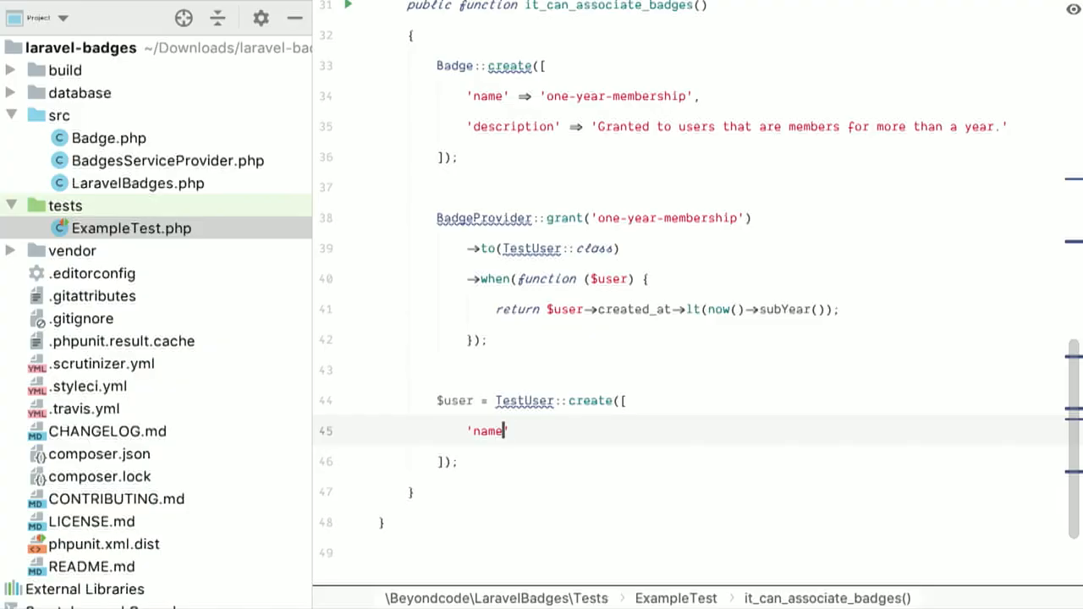
{"action": "type", "text": "=> 'Marcel',"}
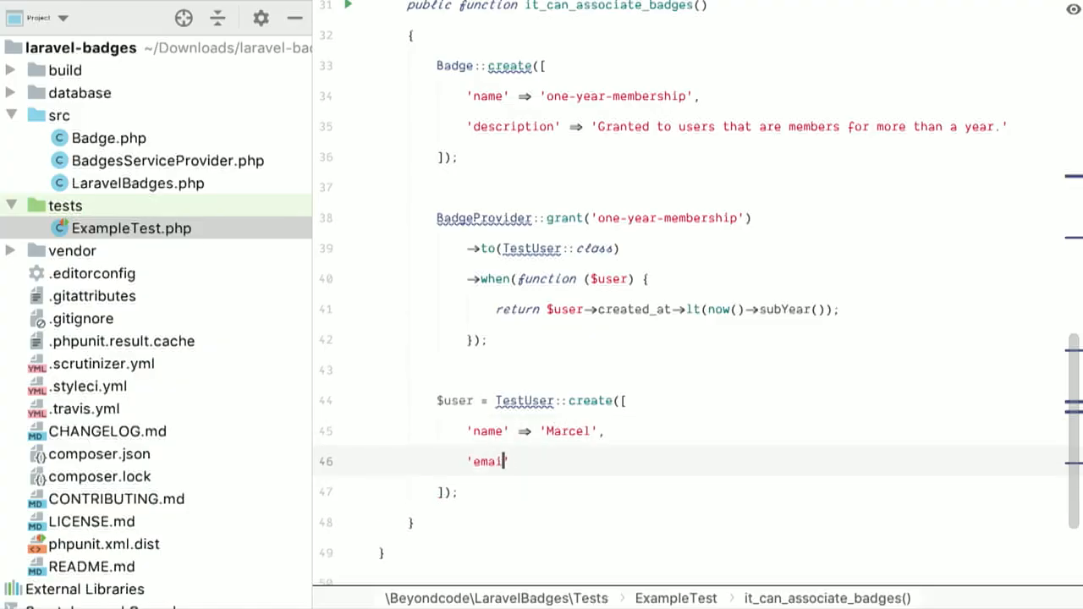
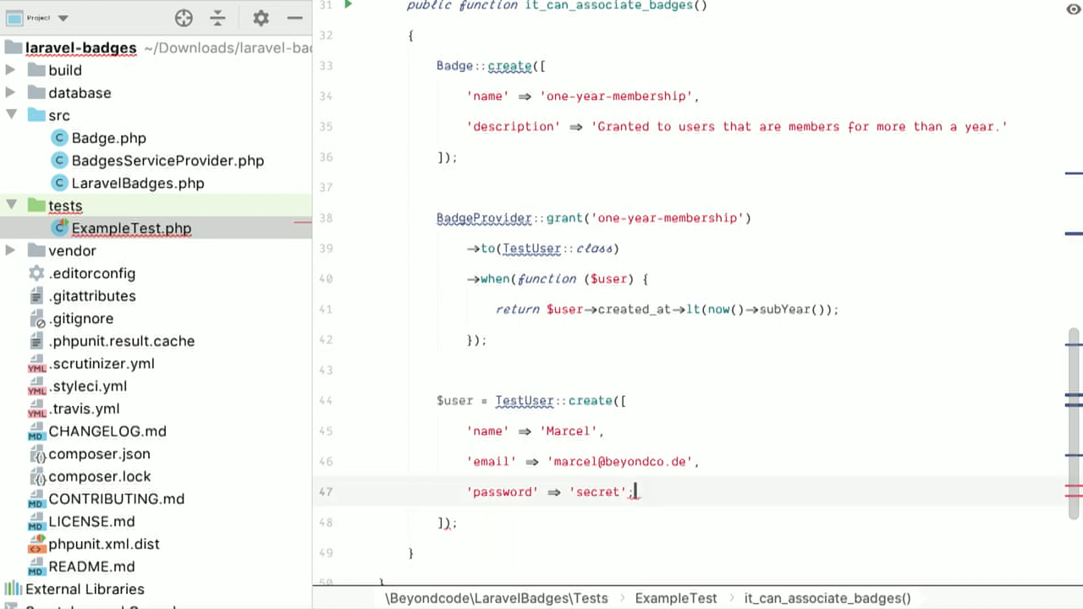
{"action": "type", "text": "'created_at' =>"}
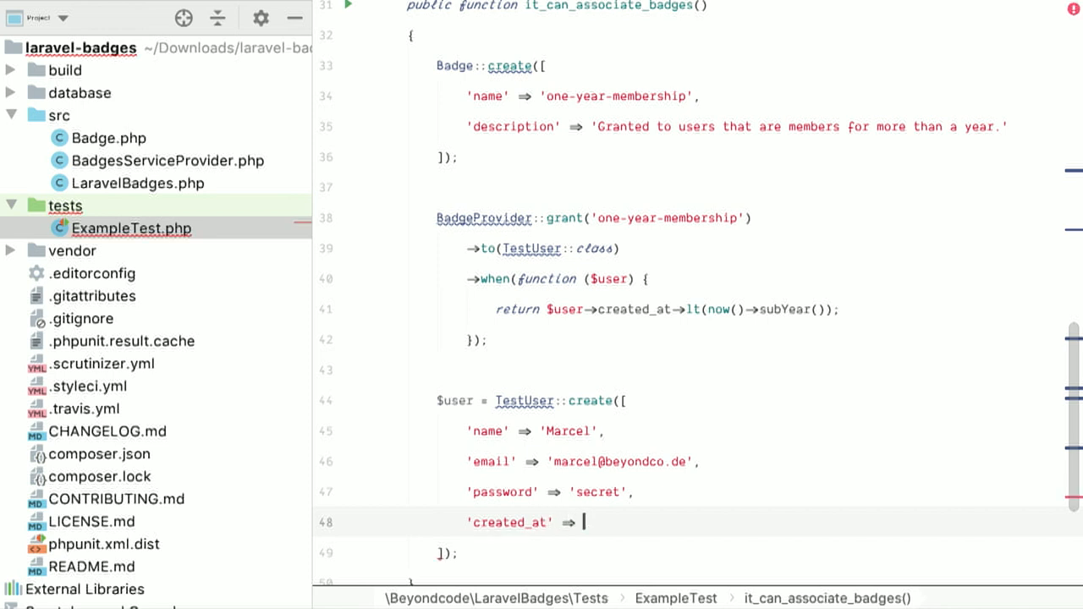
{"action": "scroll", "scroll_direction": "down", "scroll_amount": 3}
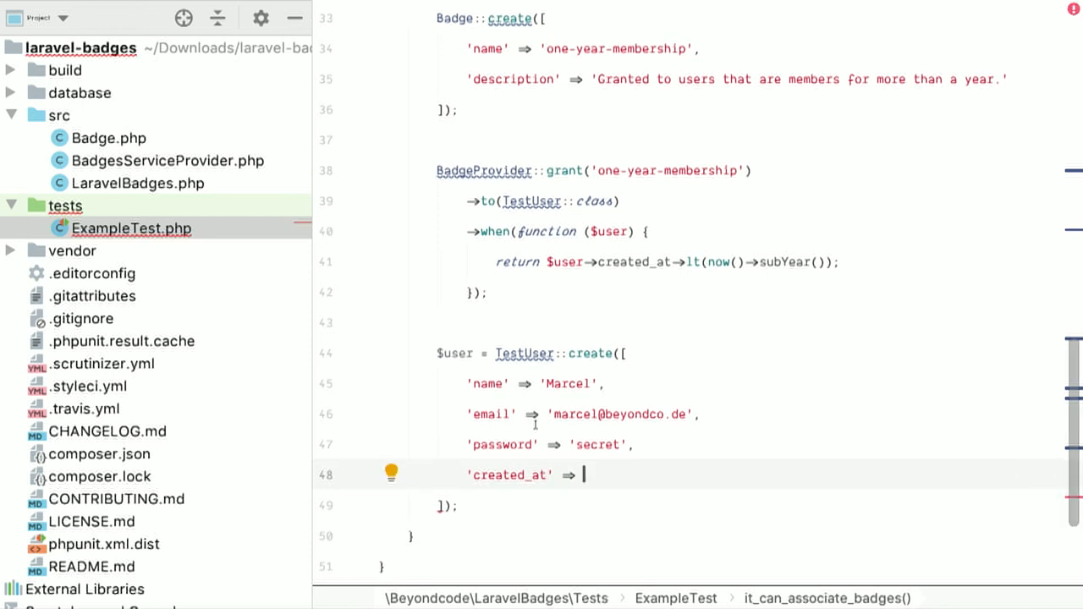
{"action": "type", "text": "now"}
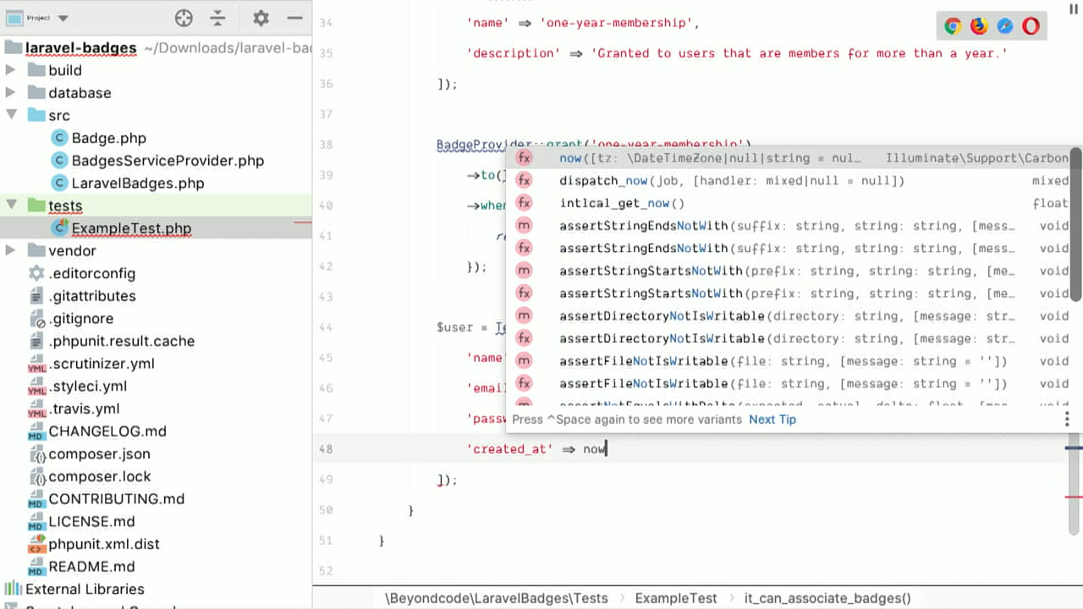
{"action": "type", "text": "()->submonths(12"}
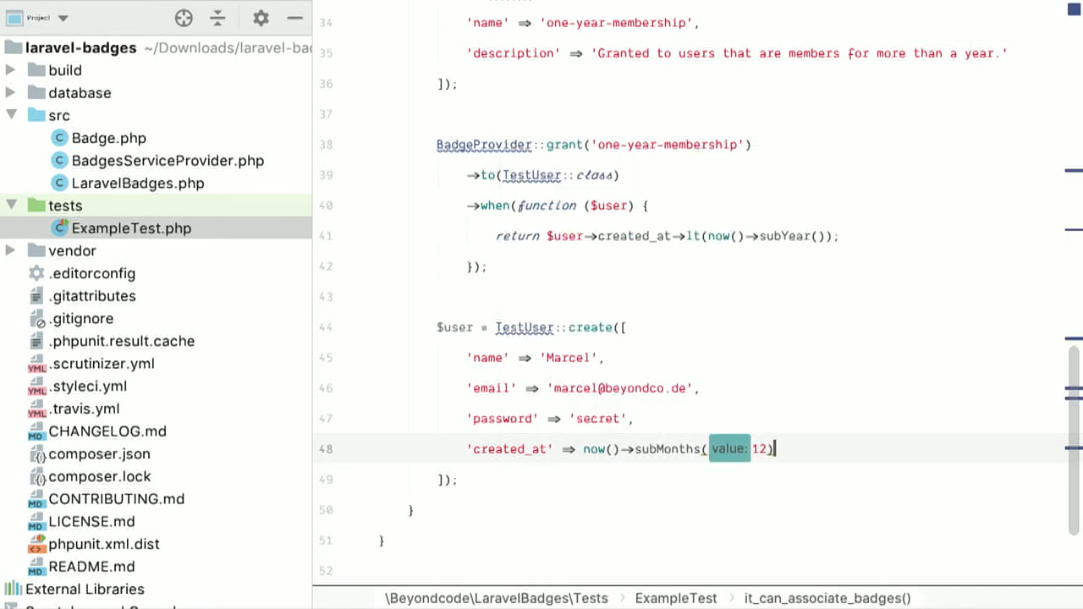
{"action": "scroll", "scroll_direction": "up", "scroll_amount": 3}
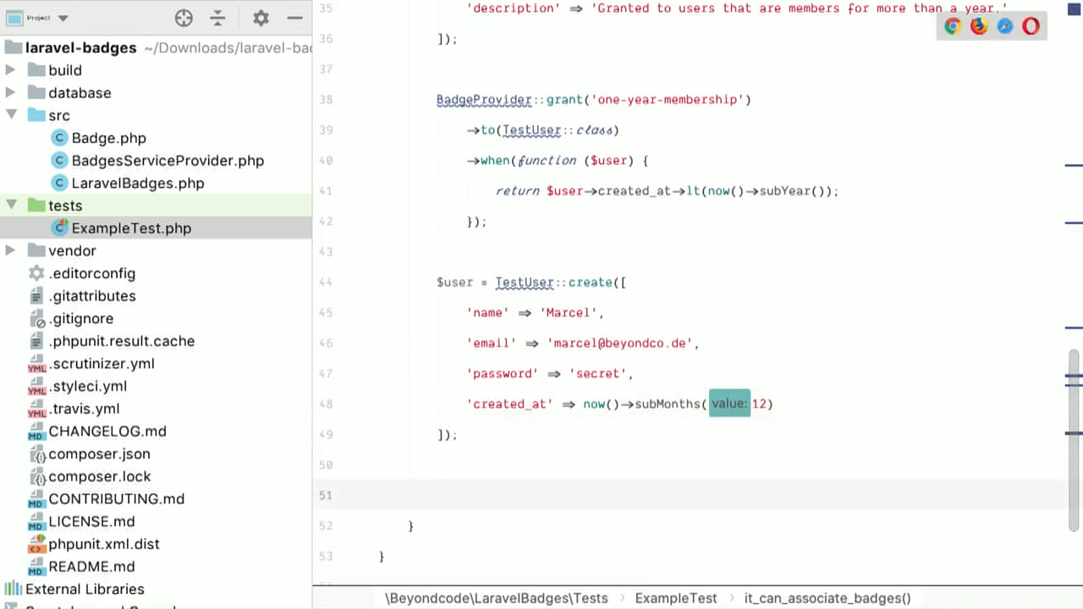
- Add $this->assertCount(1, $user->badges) after the create call and review the test
{"action": "type", "text": "$this->assertCount(1, $user->badges);"}
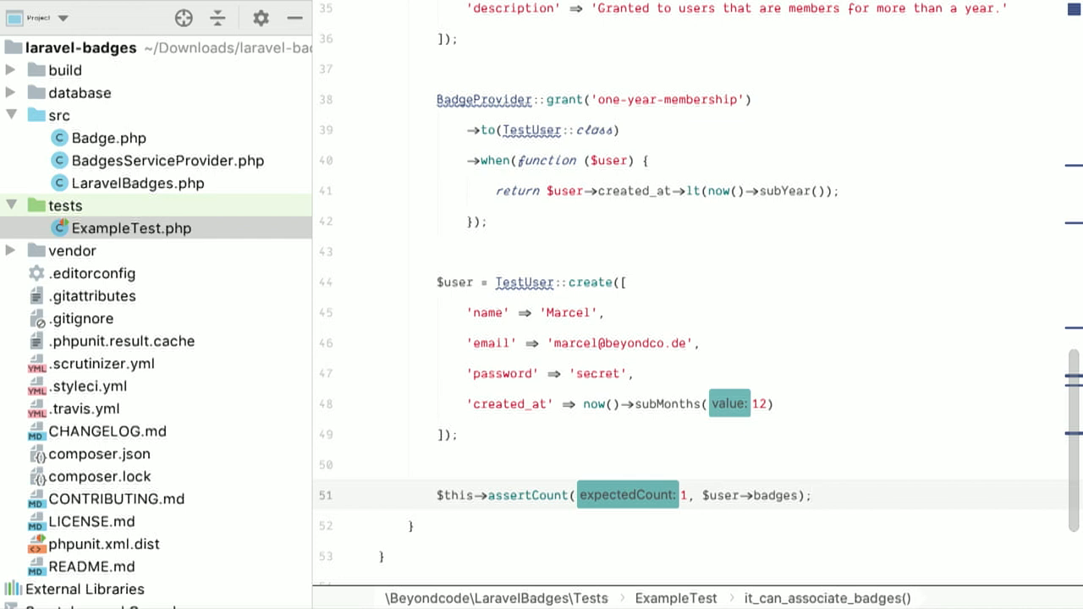
{"action": "scroll", "scroll_direction": "up", "scroll_amount": 3}
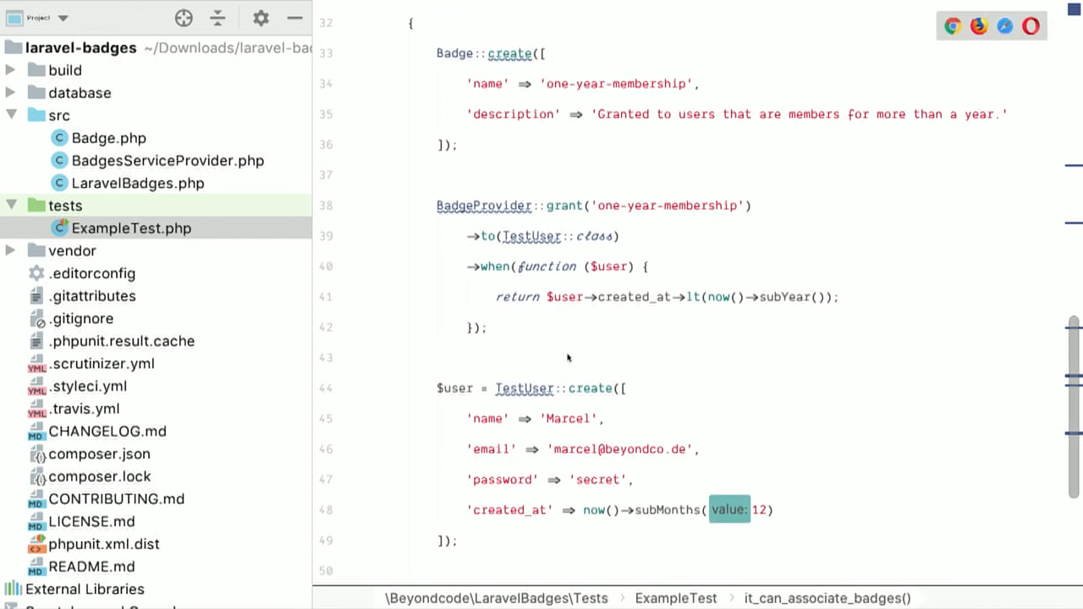
{"action": "scroll", "scroll_direction": "down", "scroll_amount": 3}
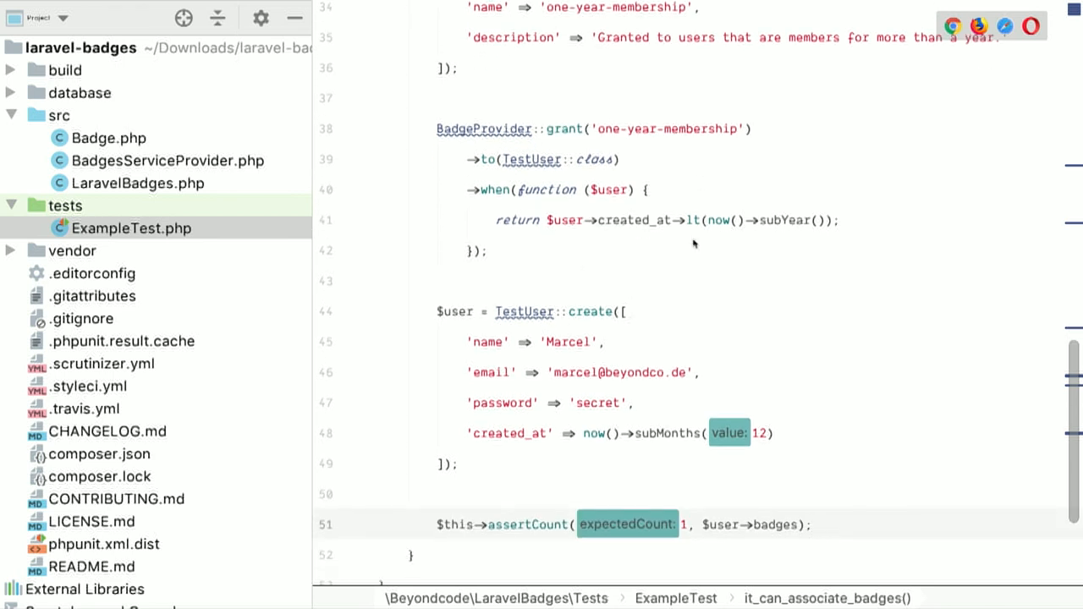
{"action": "mouse_move", "coordinate": [665, 136]}
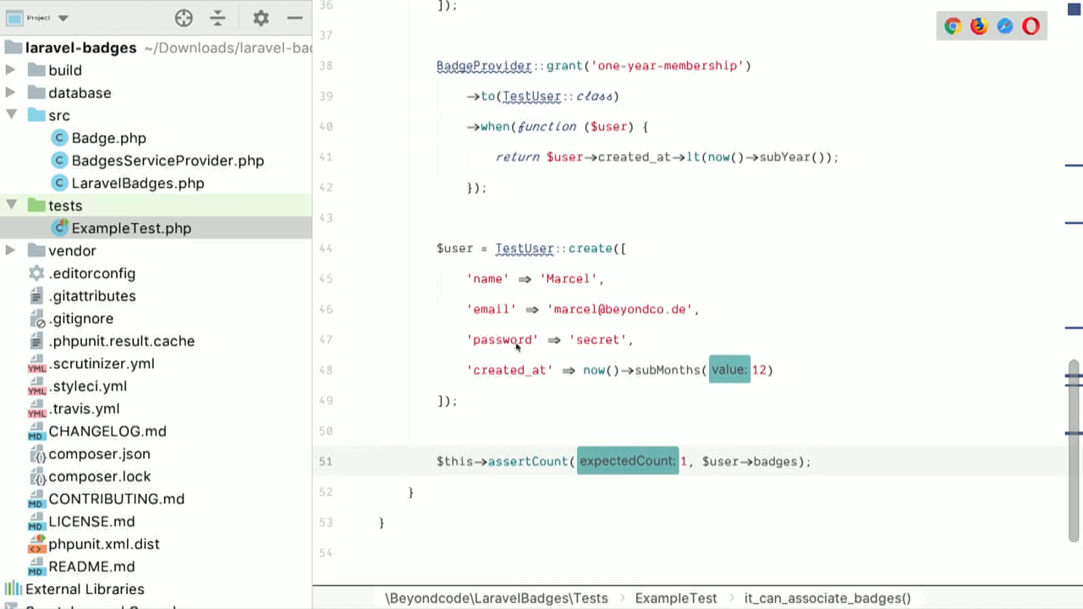
{"action": "scroll", "scroll_direction": "up", "scroll_amount": 3}
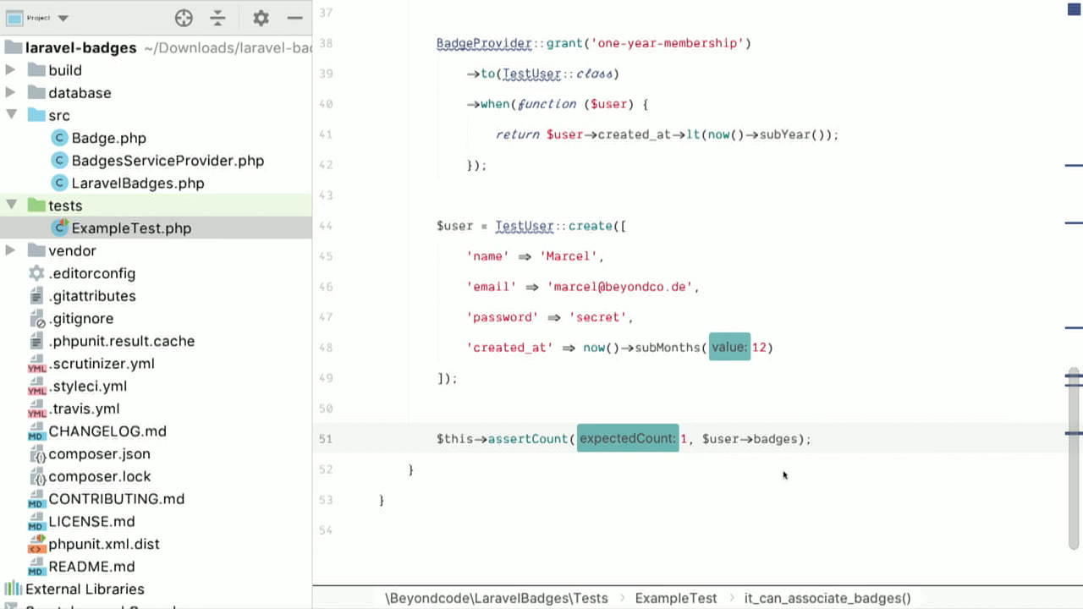
{"action": "scroll", "scroll_direction": "up", "scroll_amount": 3}
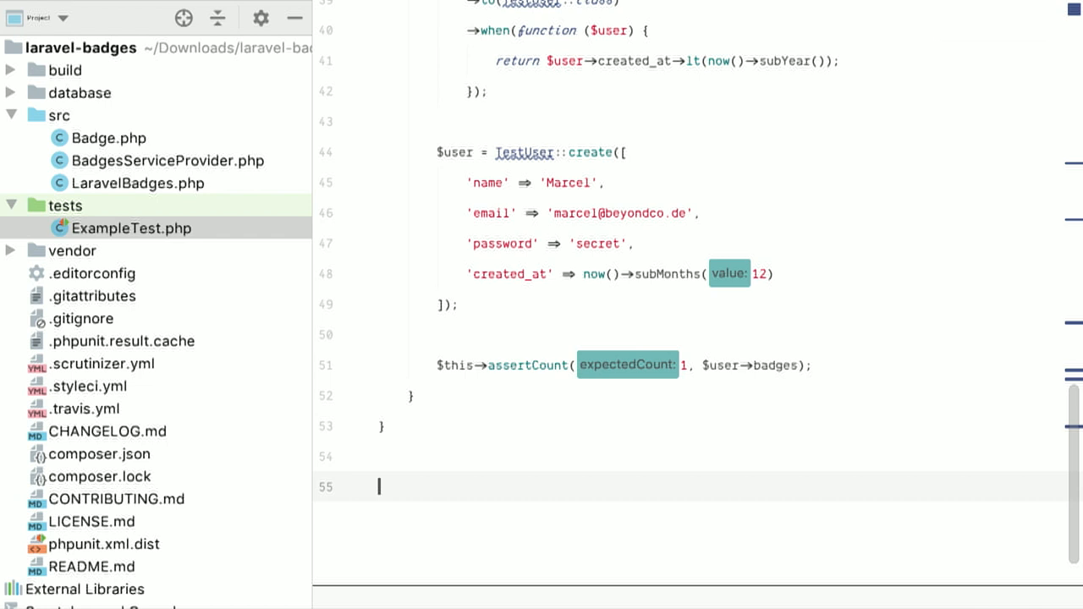
- Write class TestUser extends User with protected $guarded = [] and $table = 'users'
{"action": "type", "text": "class TestUser extends User {"}
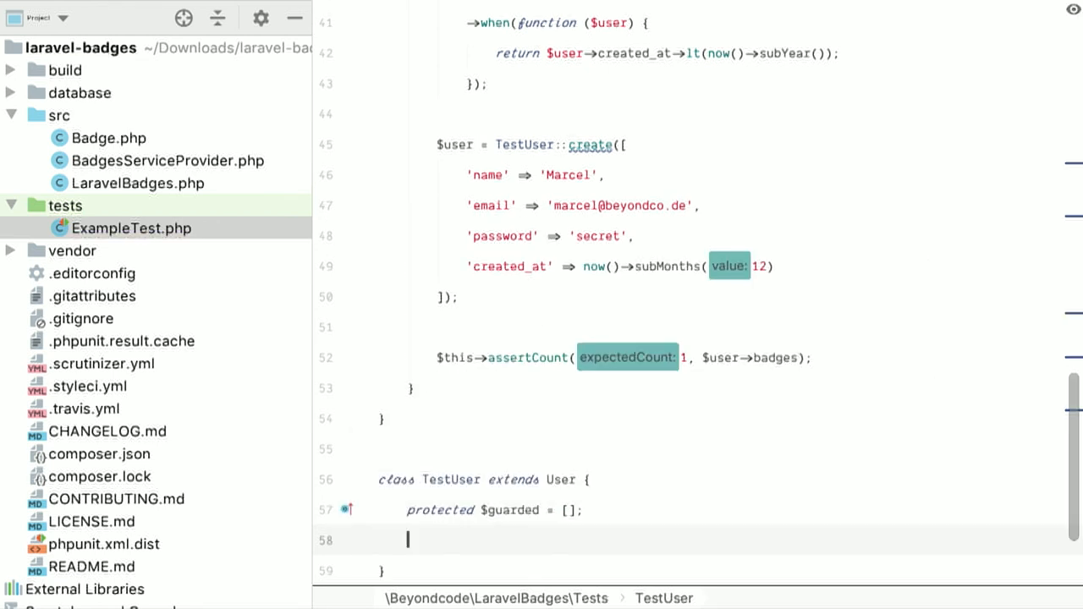
{"action": "type", "text": "$table = '"}
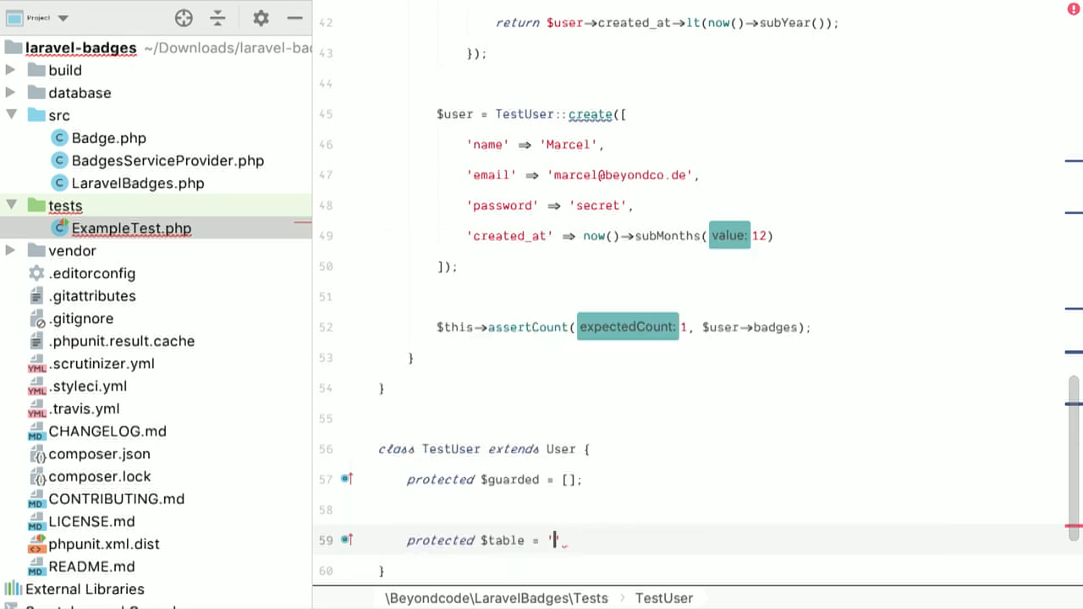
{"action": "type", "text": "users';"}
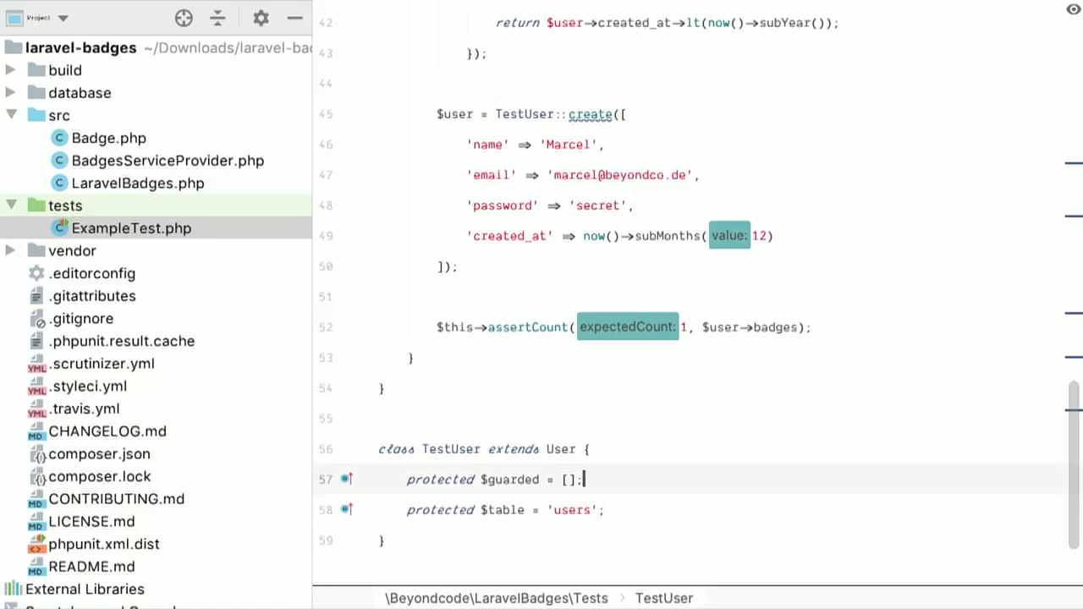
{"action": "key", "text": "enter"}
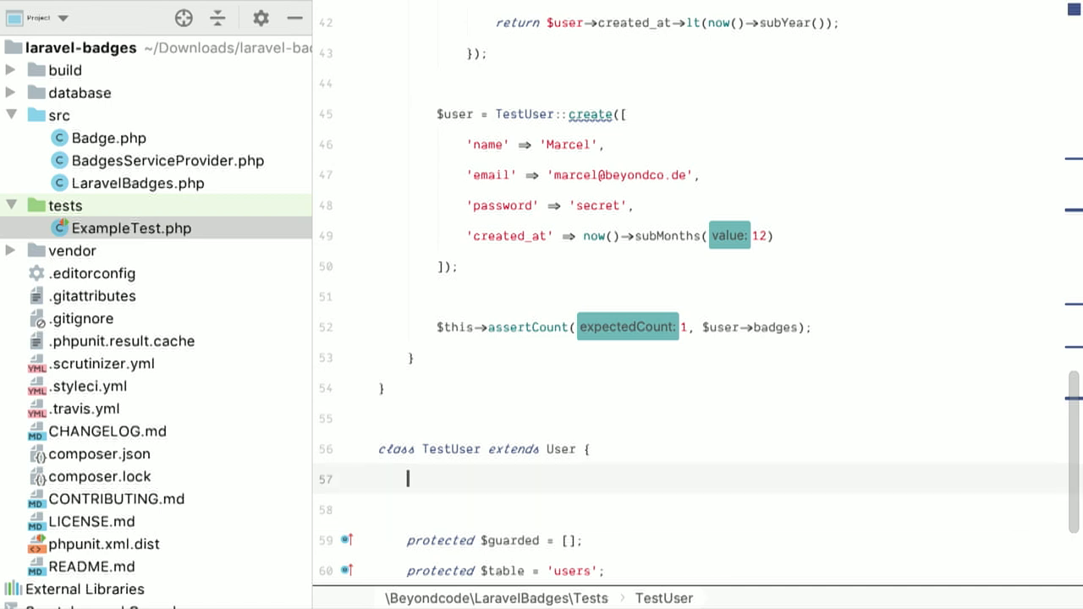
{"action": "scroll", "scroll_direction": "up", "scroll_amount": 3}
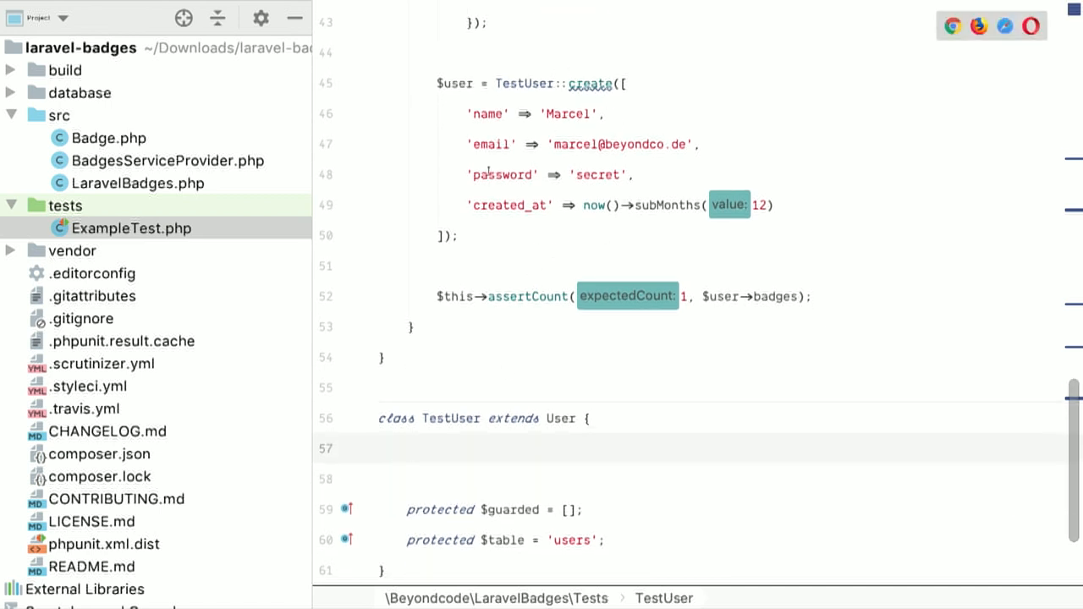